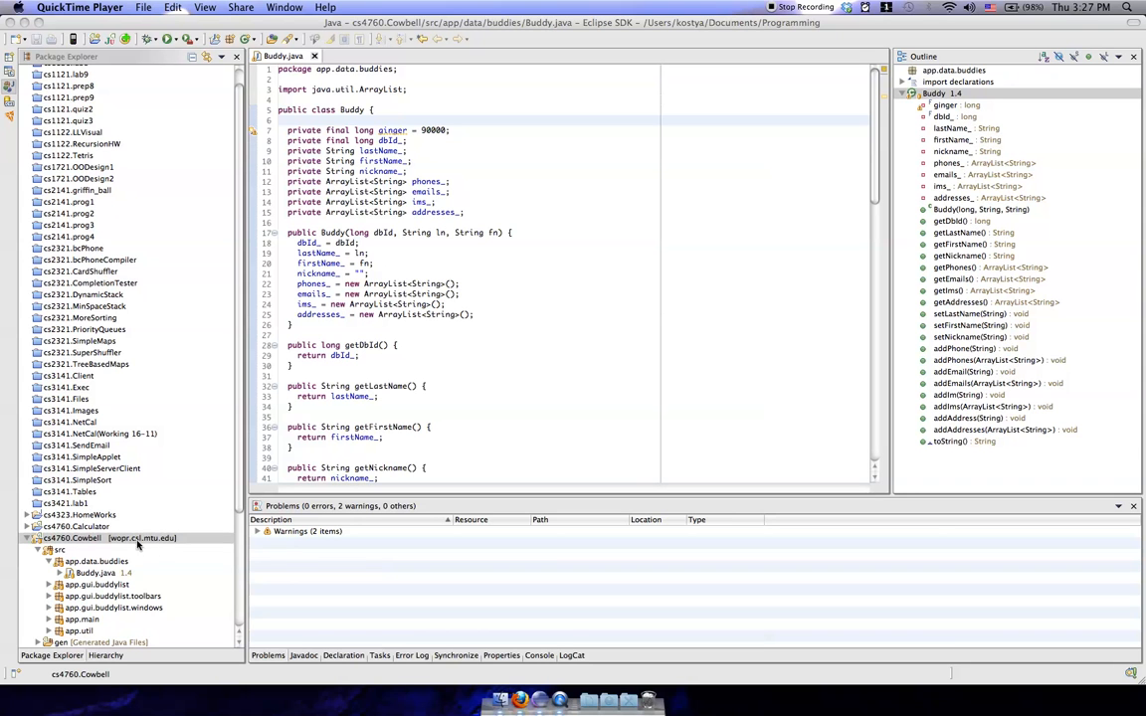
mouse_move(593, 368)
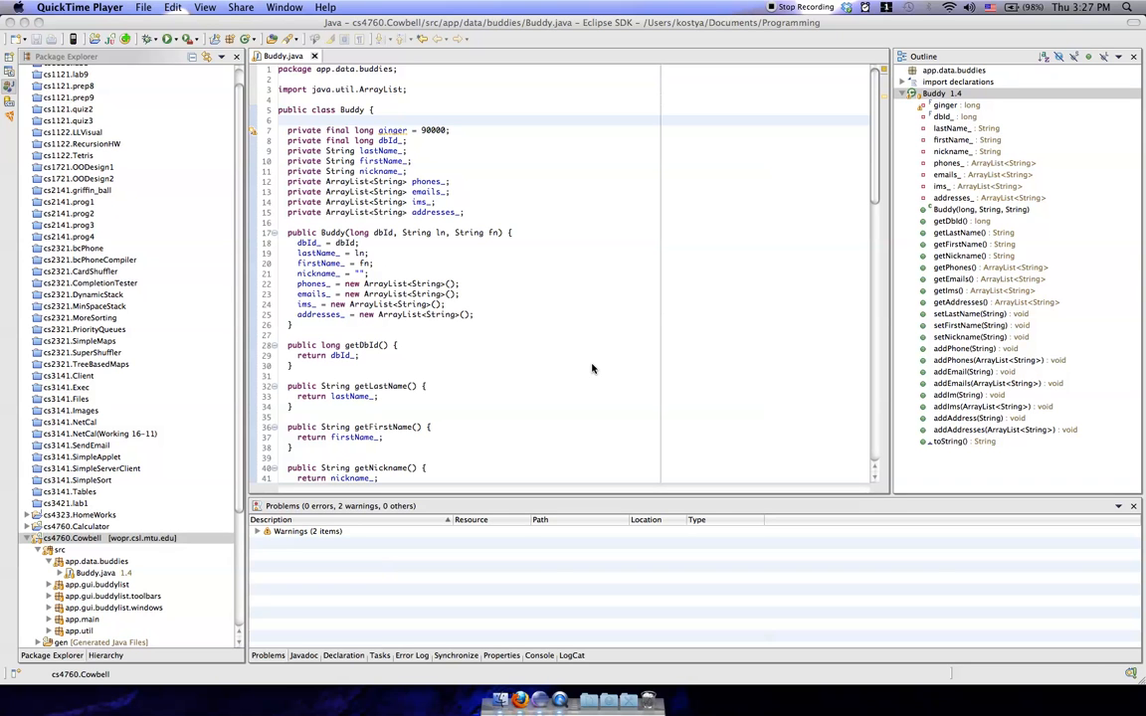
mouse_move(187, 549)
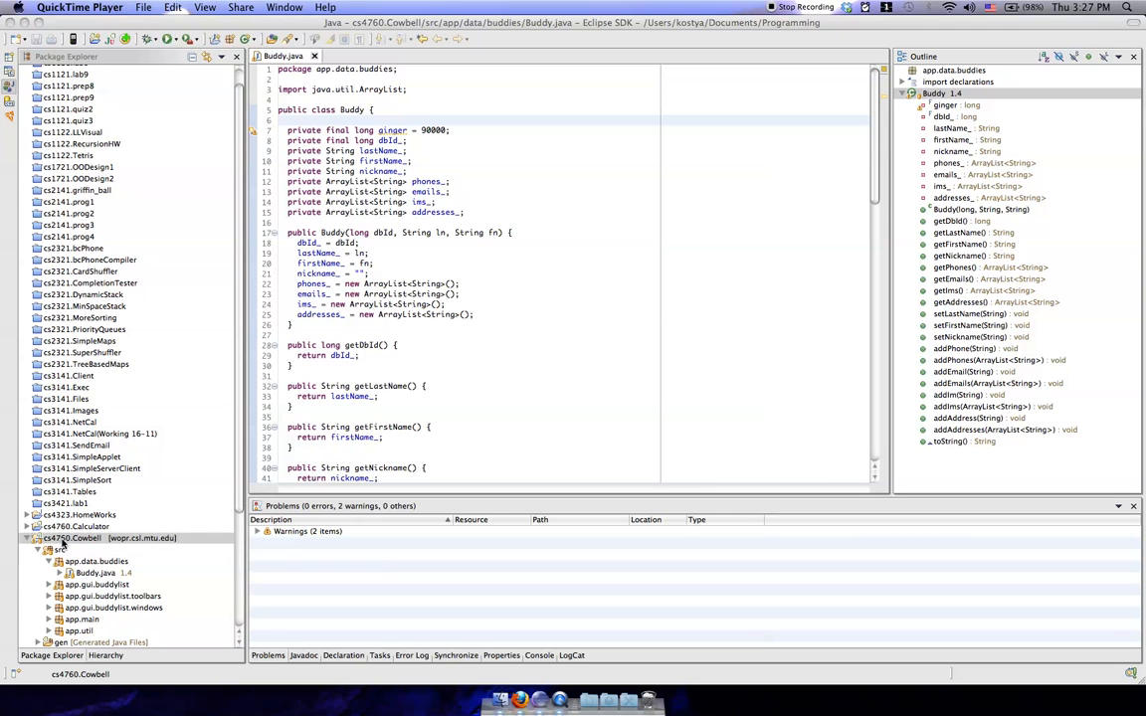
- Remove the 'private final long ginger = 98000;' declaration from the Buddy class
left_click(71, 537)
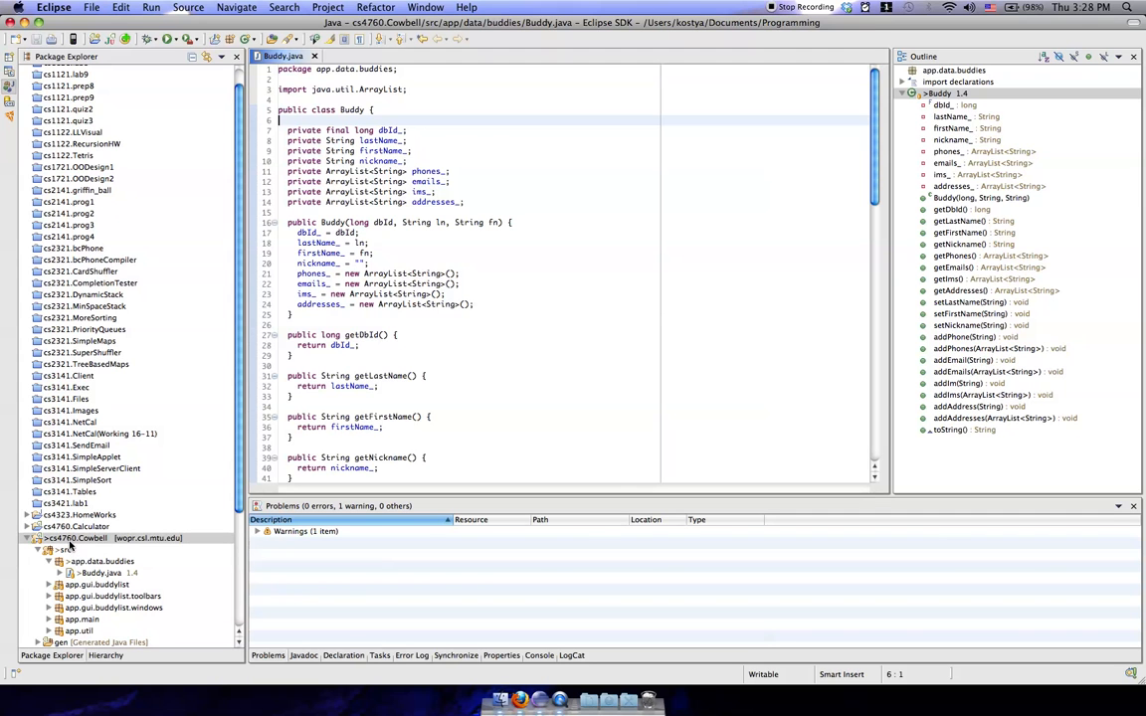
- Start a CVS commit for the Cowbell project from its Team context menu
right_click(75, 537)
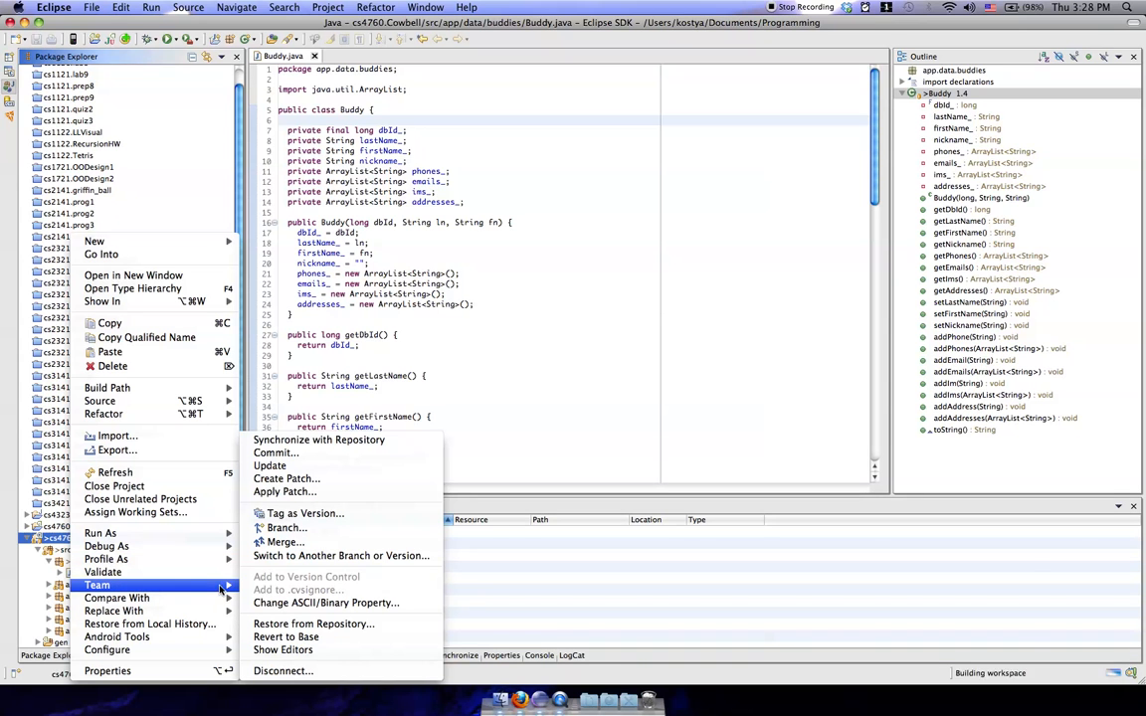
mouse_move(282, 589)
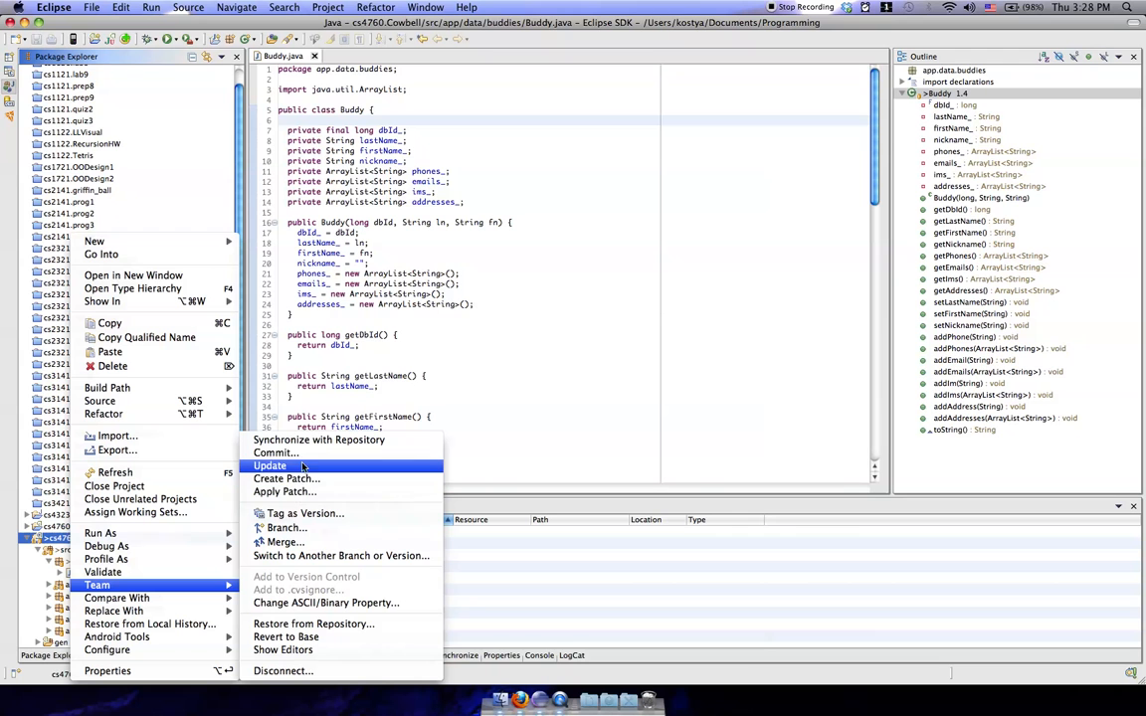
mouse_move(279, 453)
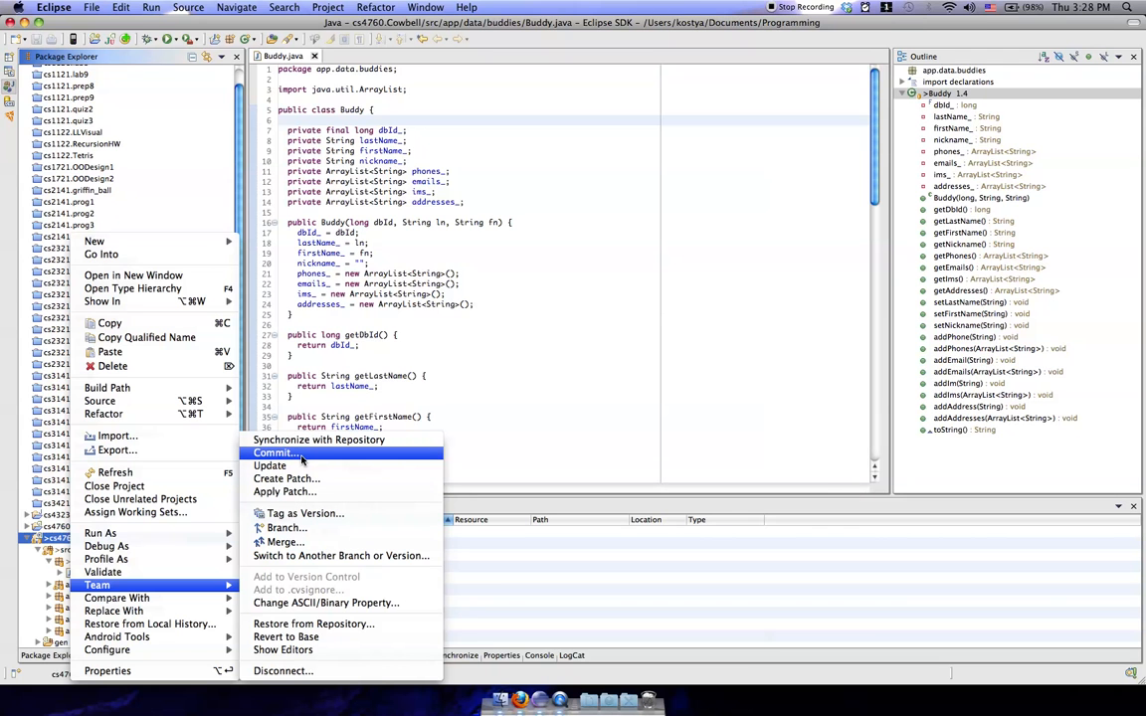
left_click(275, 454)
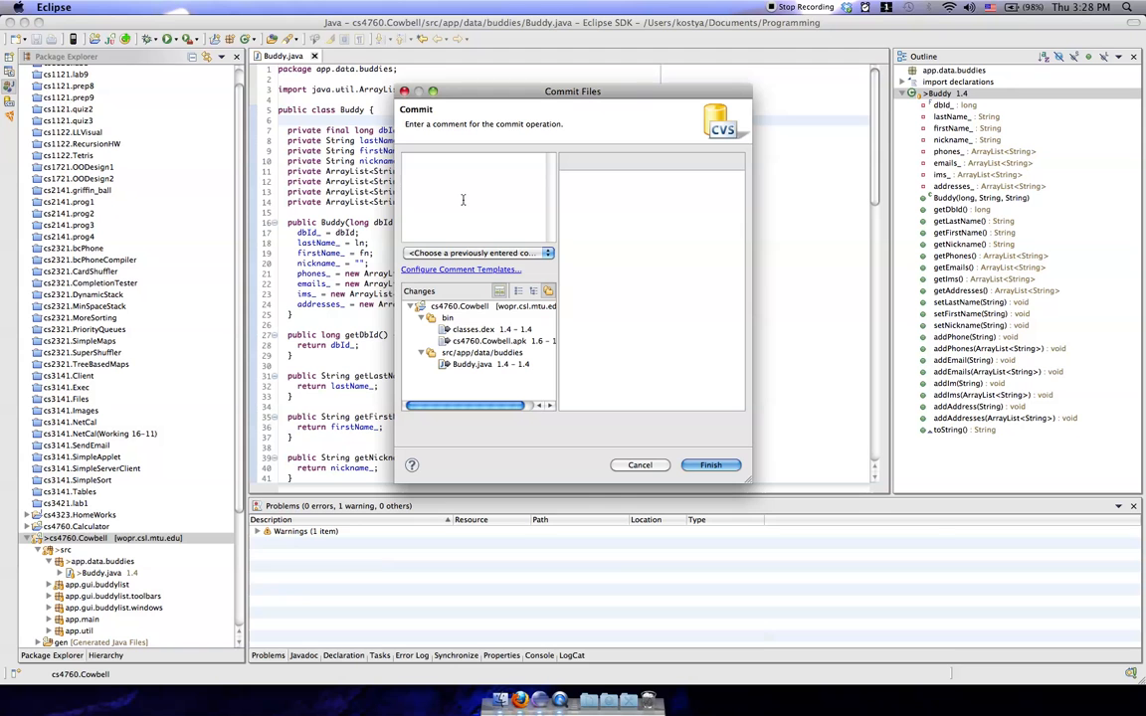
- Commit with the comment 'I removed the ging…' about ginger, running it in the background
left_click(477, 159)
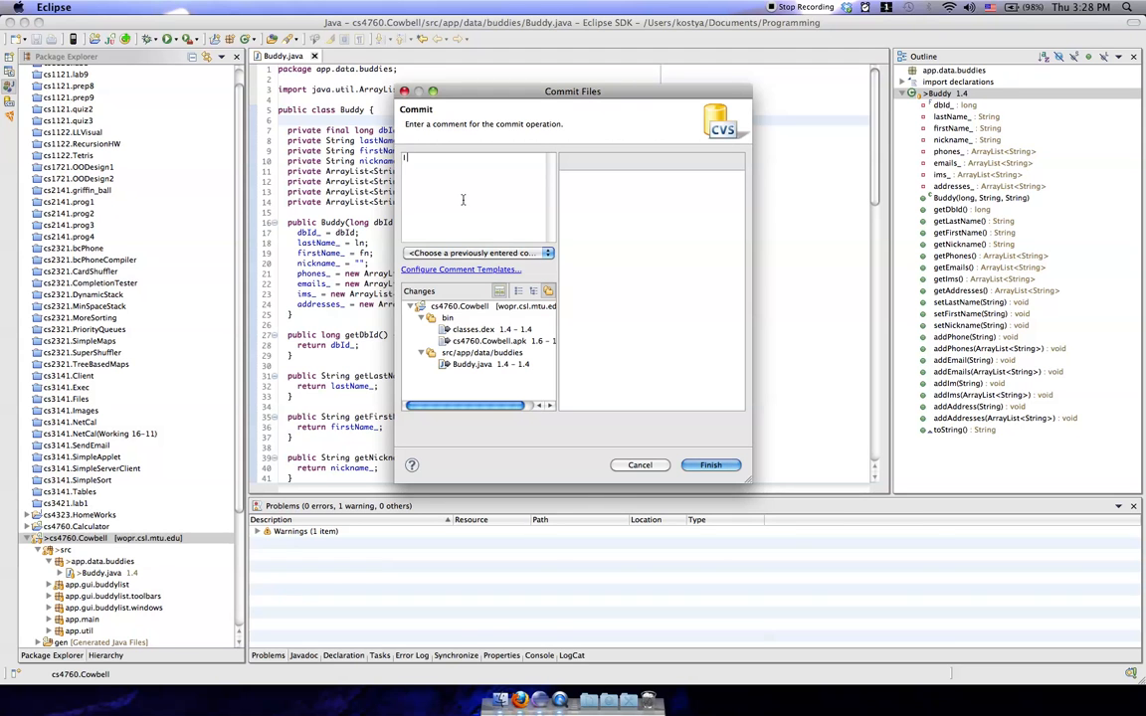
type("I removed the ginger variable from Buddy.")
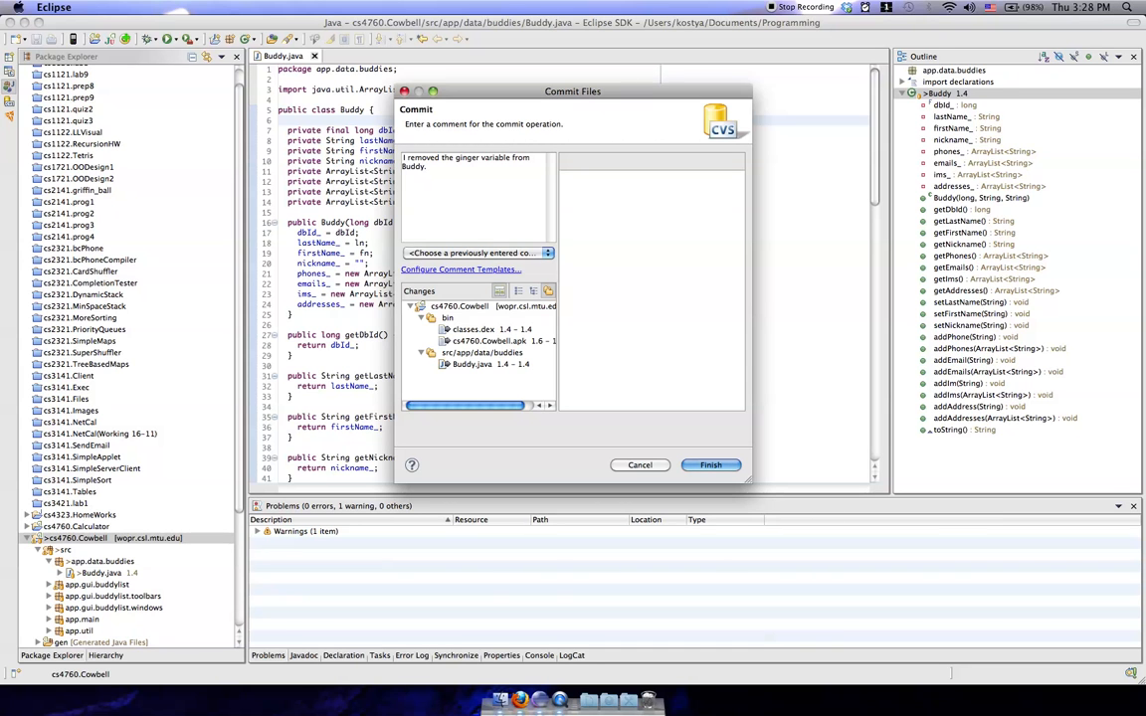
mouse_move(681, 445)
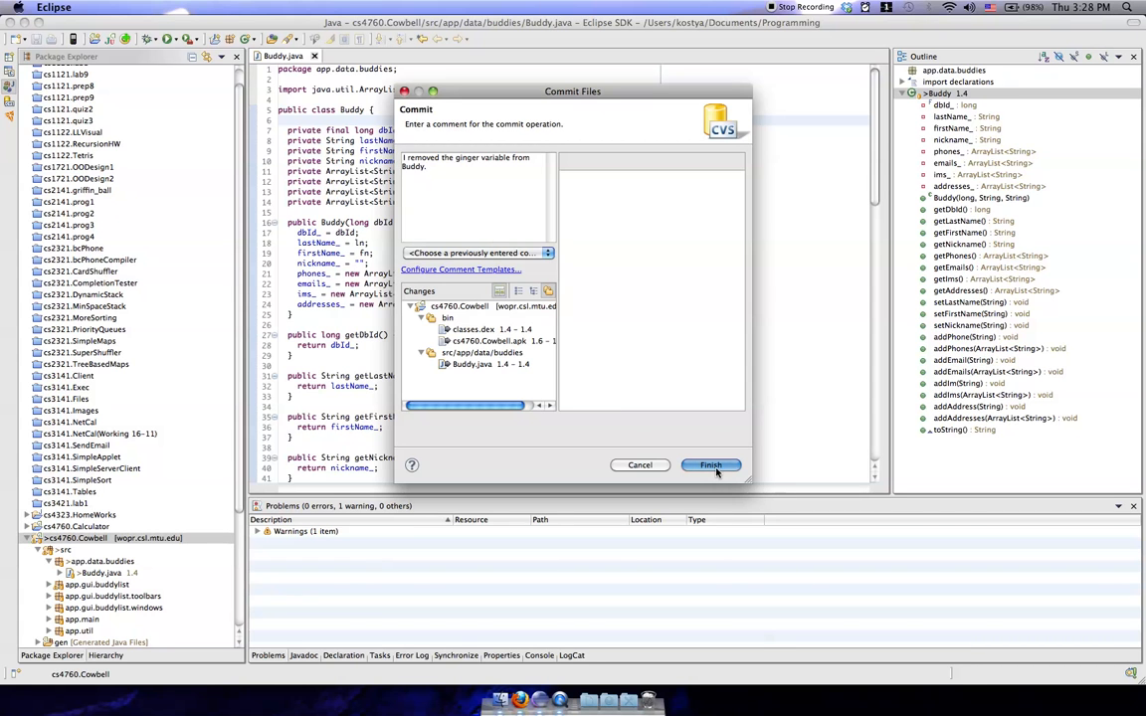
left_click(710, 466)
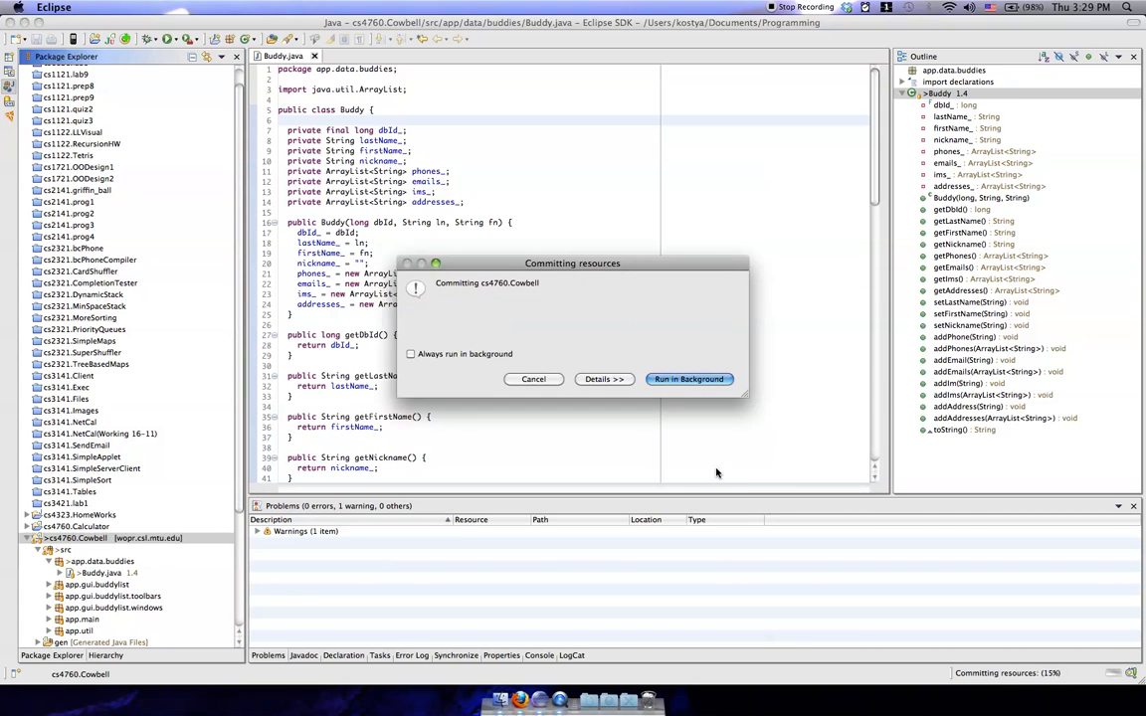
left_click(689, 378)
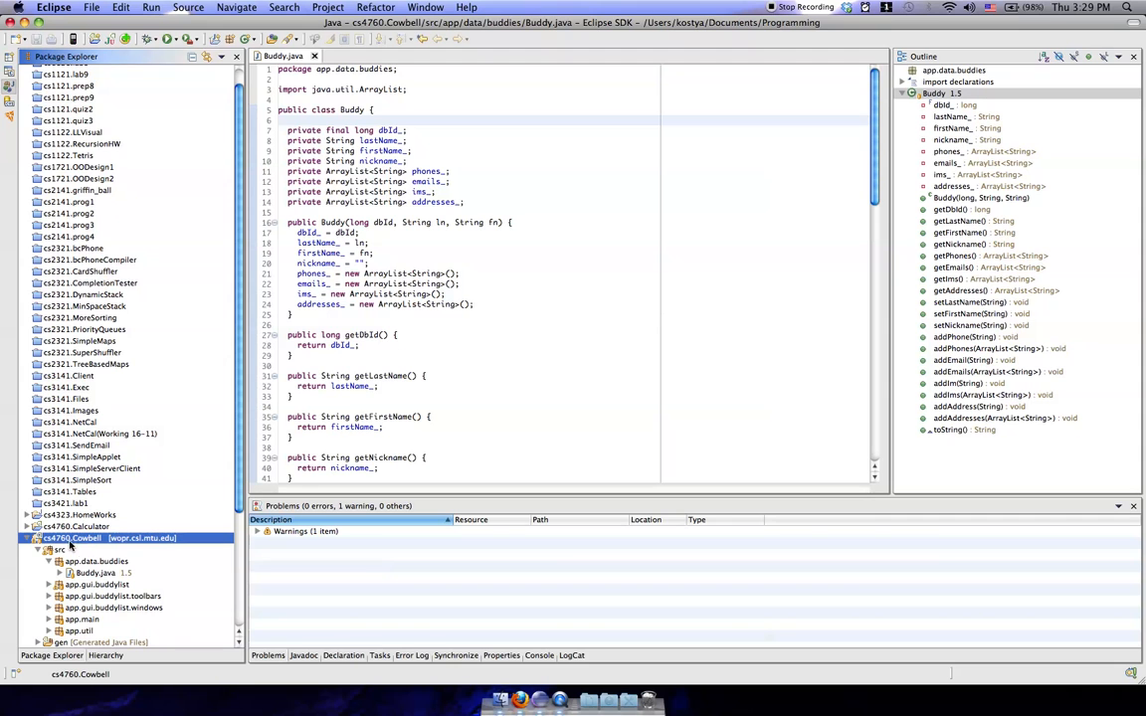
mouse_move(76, 547)
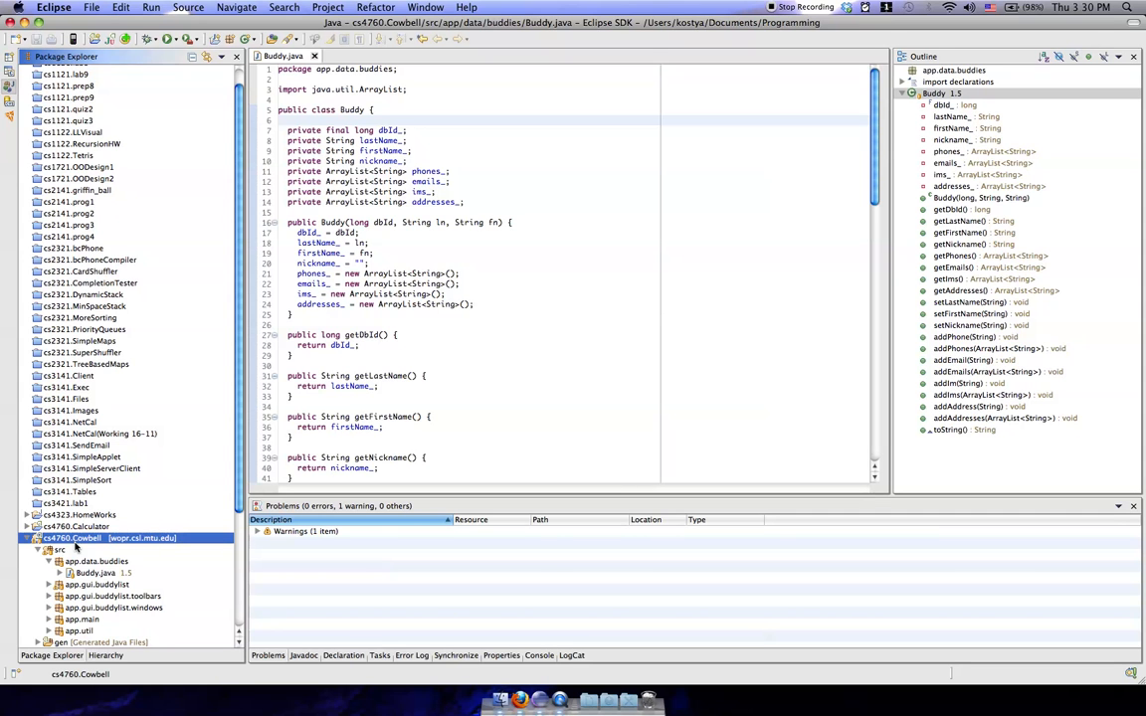
- Run Team > Update on the Cowbell project in the background, pulling Buddy.java revision 1.6
right_click(72, 537)
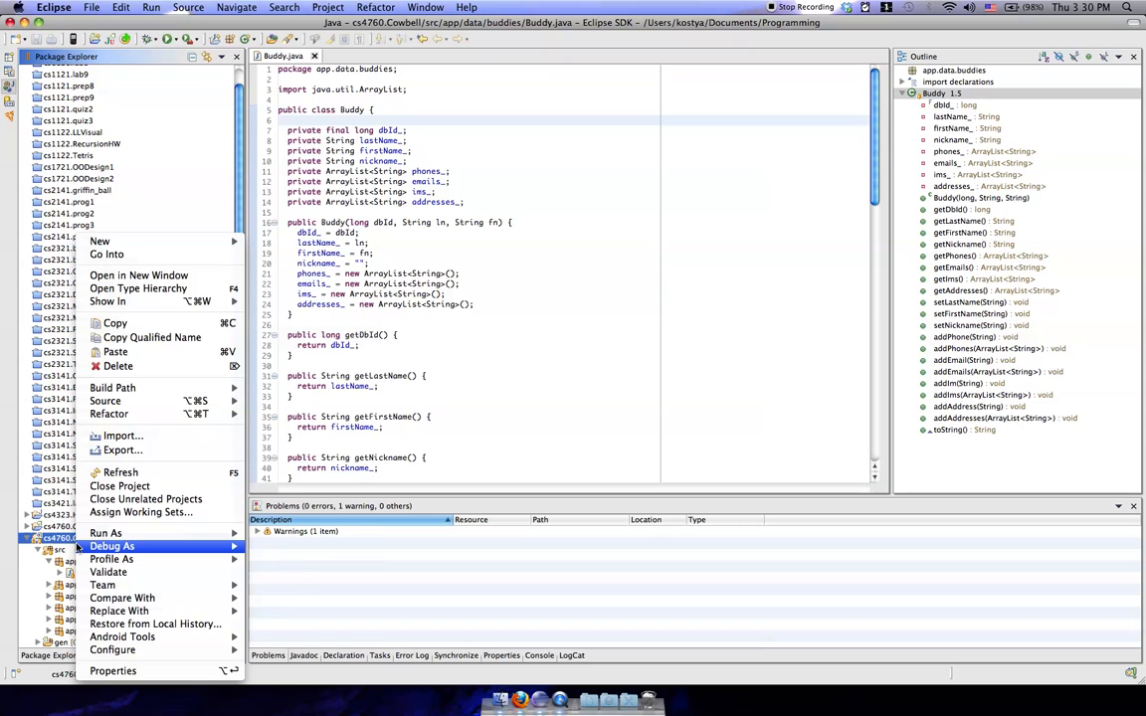
left_click(104, 585)
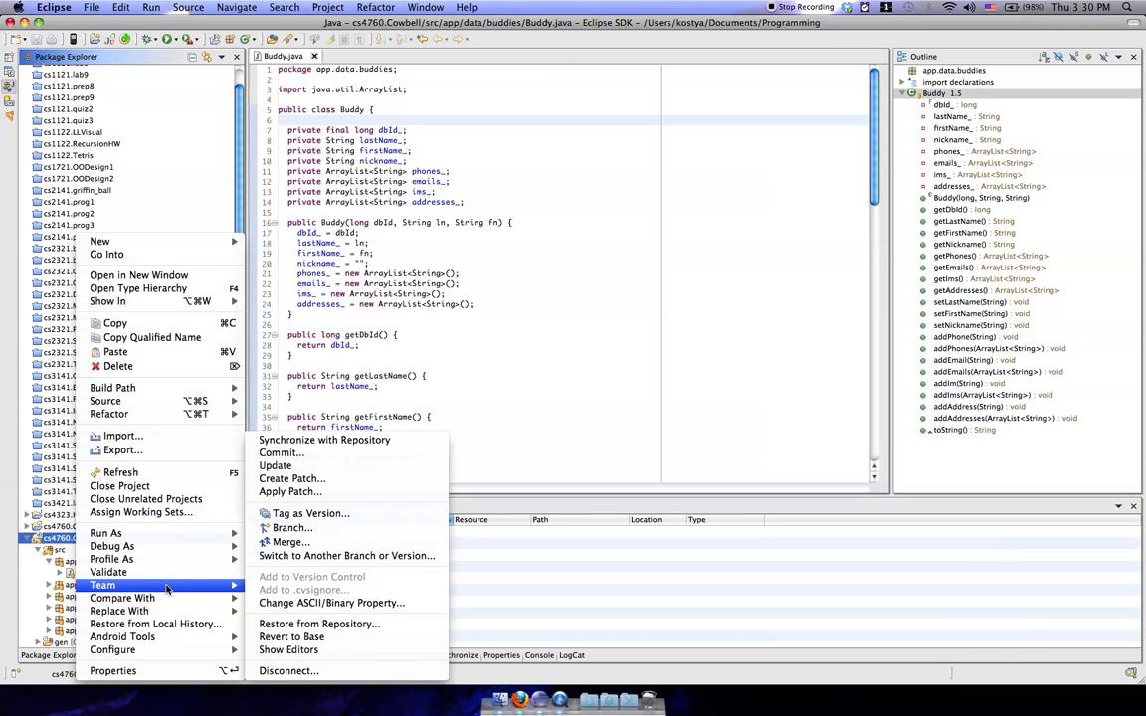
mouse_move(291, 477)
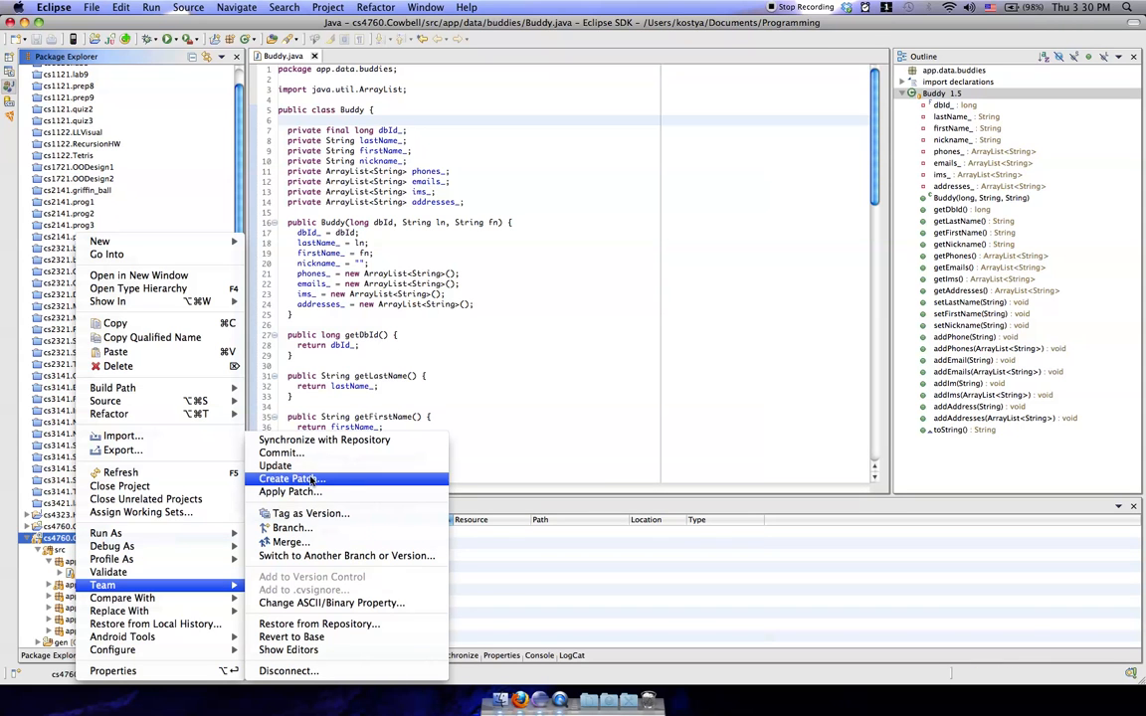
mouse_move(275, 465)
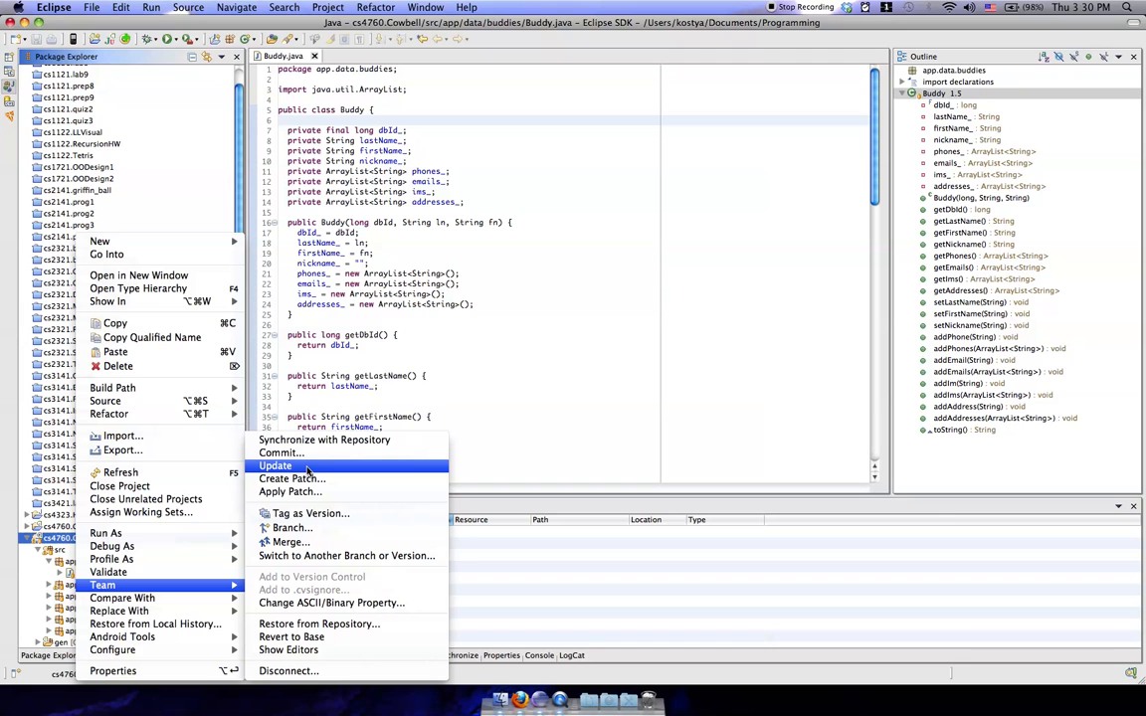
left_click(275, 466)
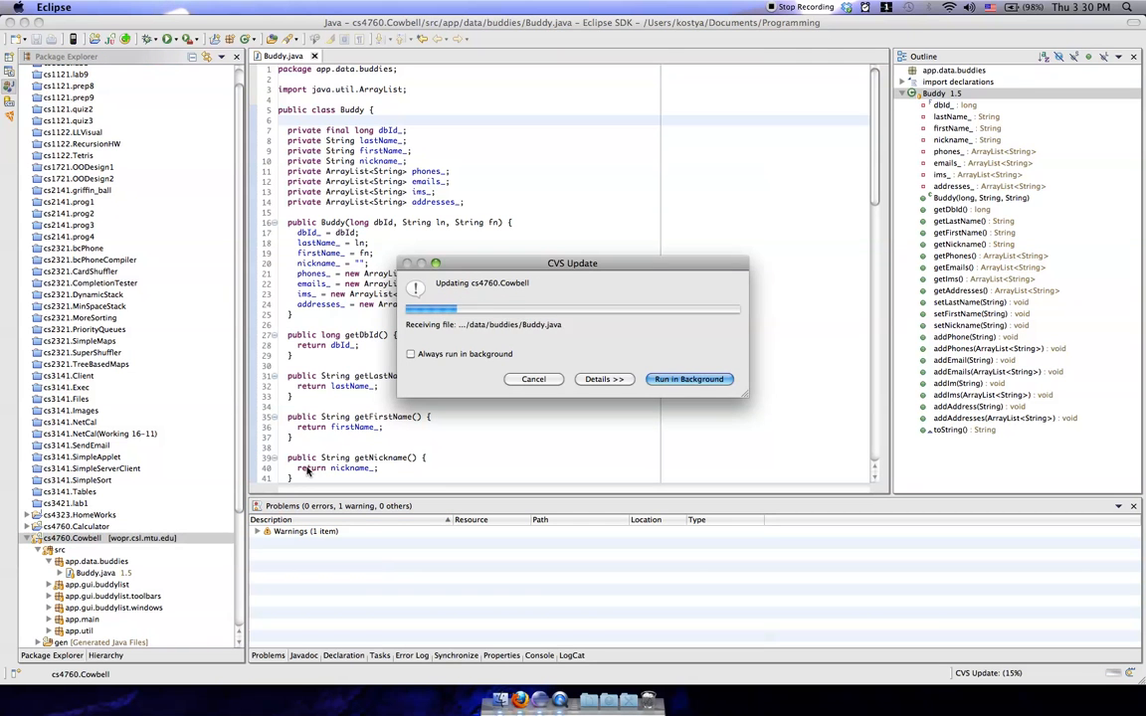
left_click(688, 378)
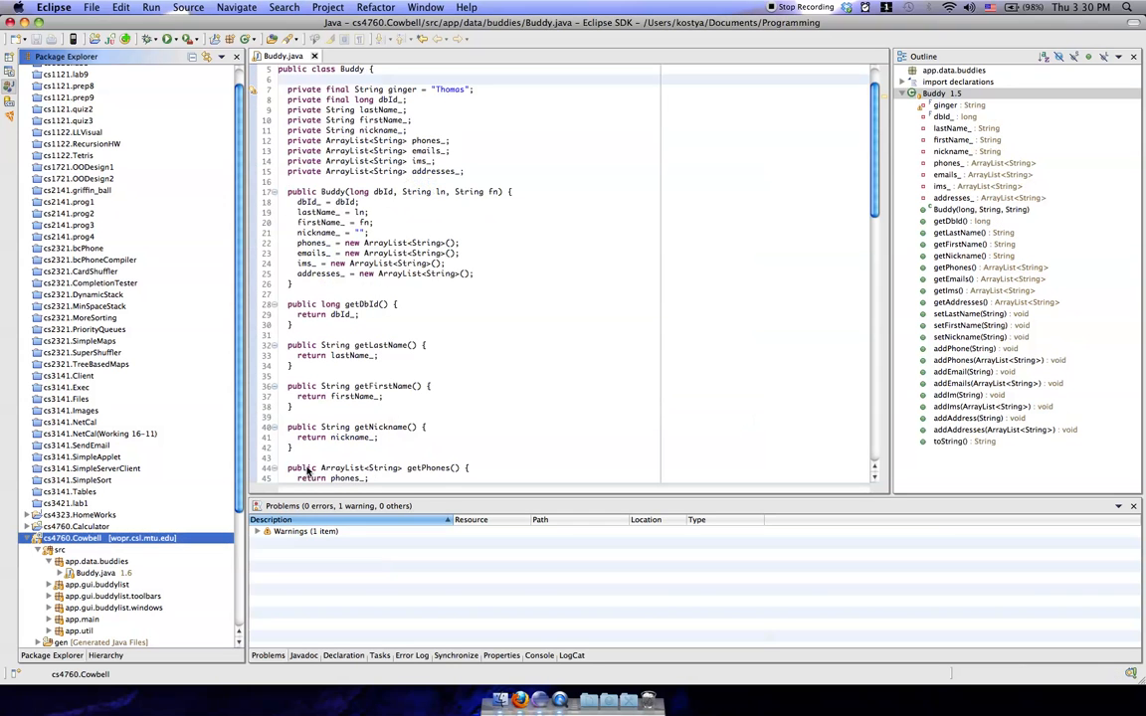